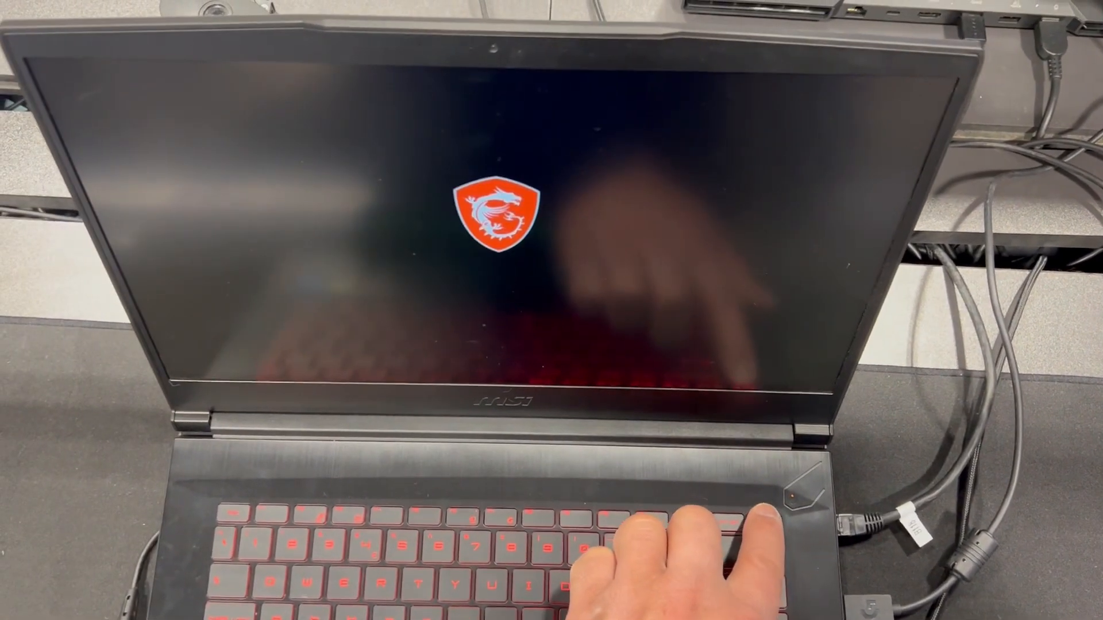
Interrupt the MSI boot with Delete to enter the Click BIOS setup utility.
{"action": "key", "text": "delete"}
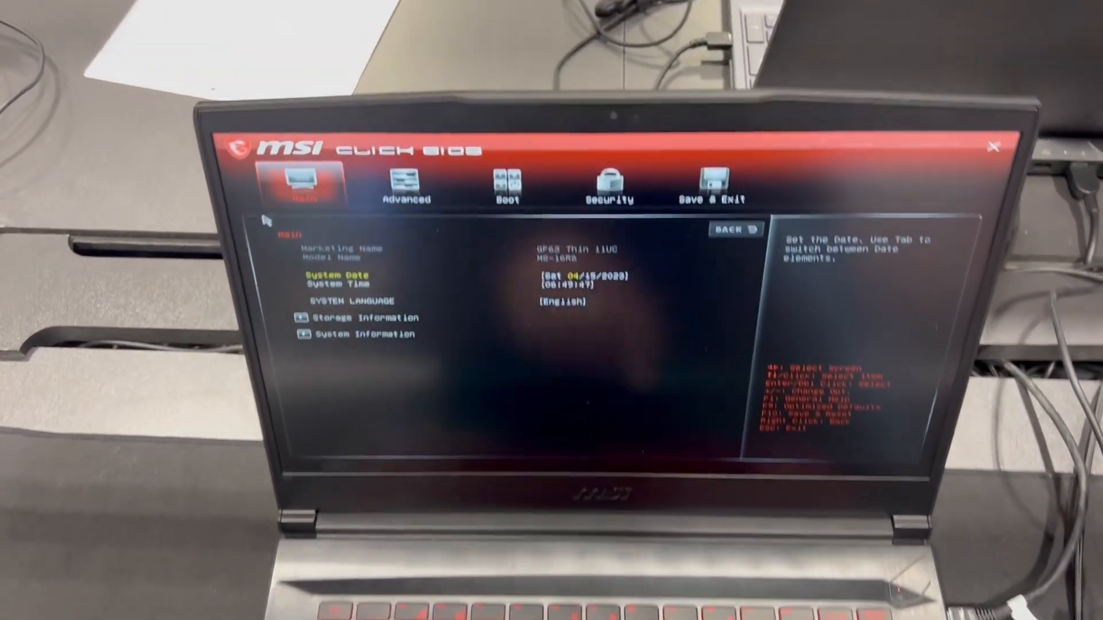
Choose Save Changes and Reset on the Save & Exit page, raising the confirmation prompt.
{"action": "left_click", "coordinate": [484, 184]}
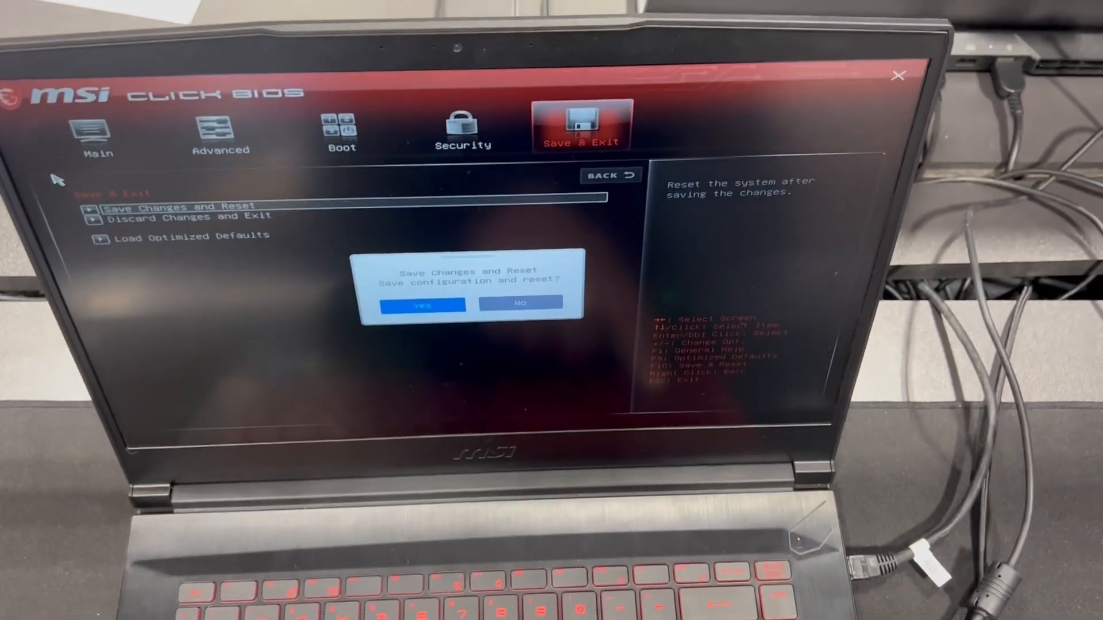
Confirm Yes to save the configuration and reset the laptop.
{"action": "left_click", "coordinate": [420, 303]}
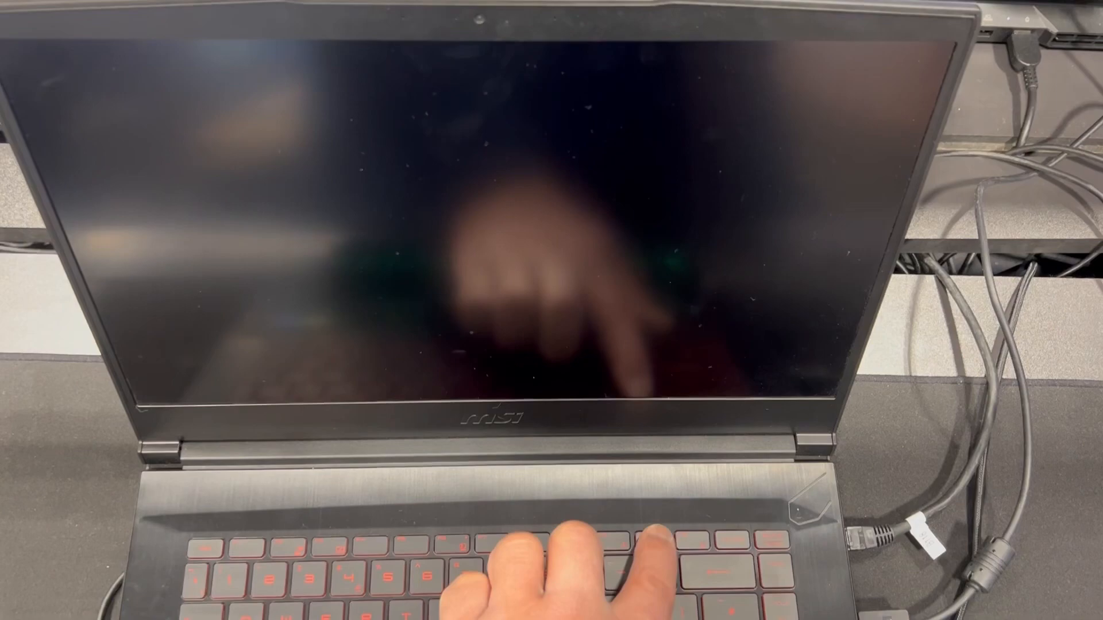